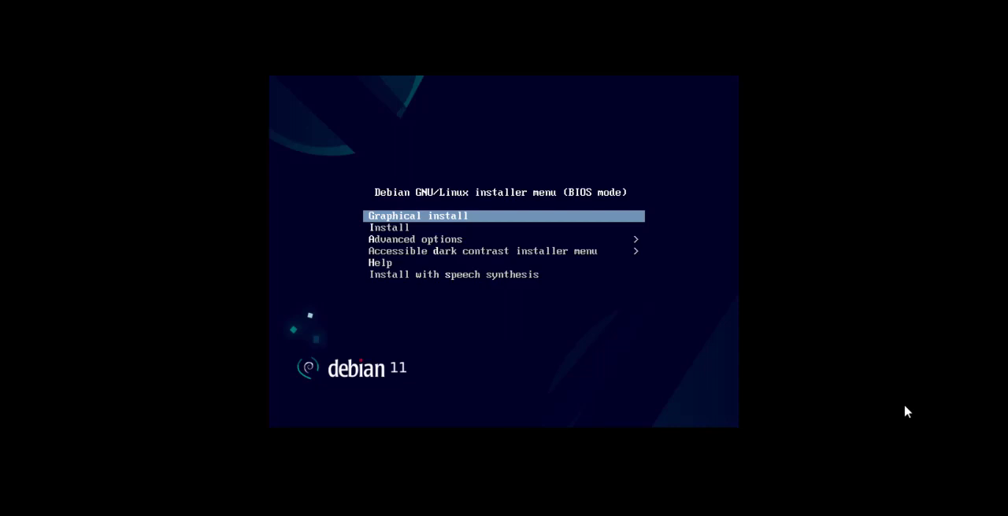
Step: Select 'Install (text mode)' from the Debian boot menu to launch the installer
{"action": "key", "text": "Down"}
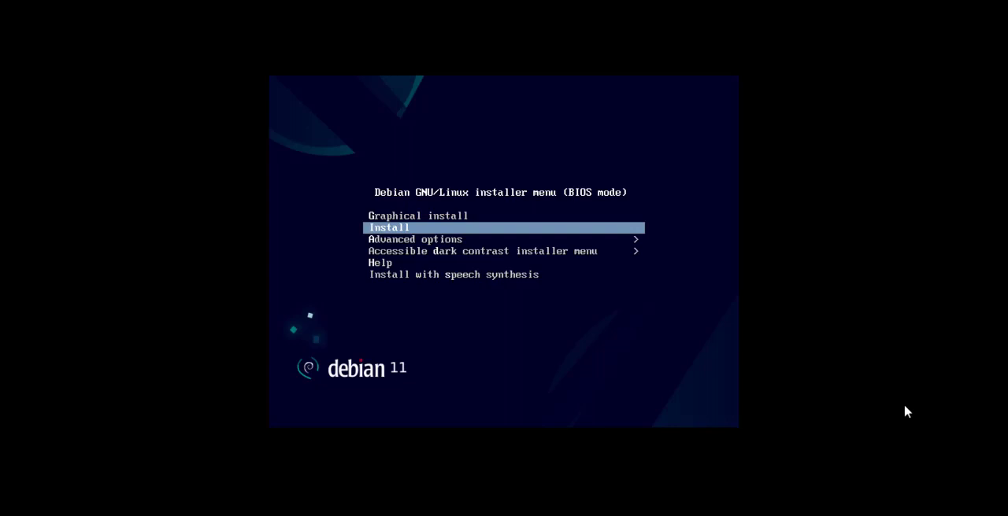
{"action": "key", "text": "Down"}
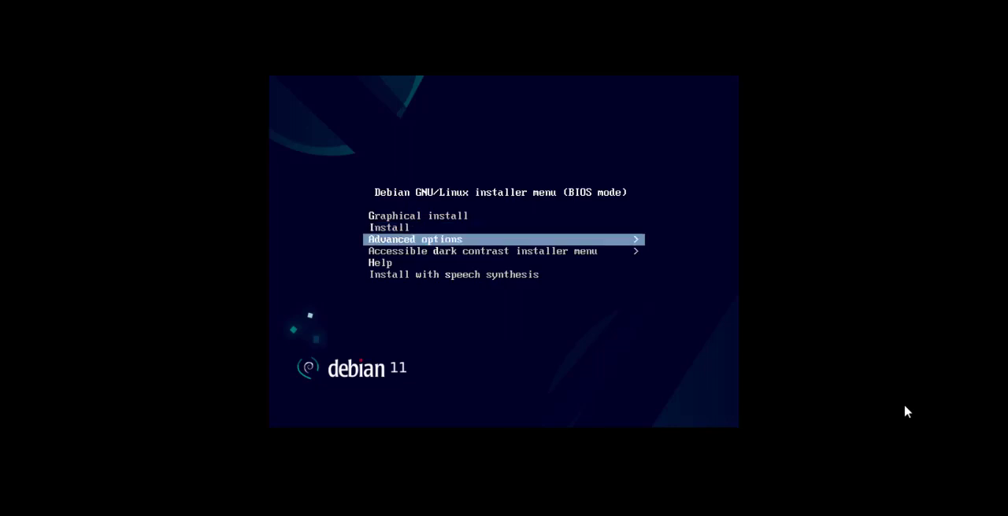
{"action": "key", "text": "Down"}
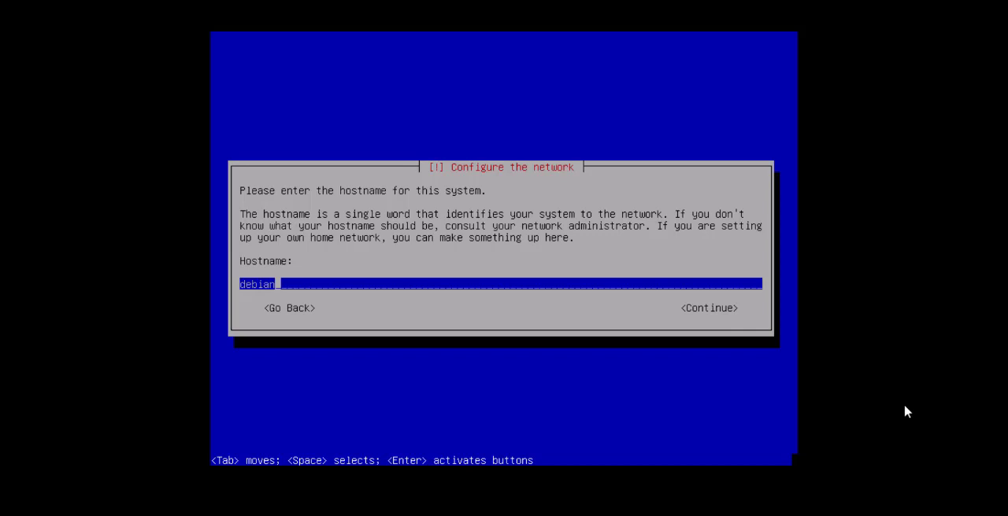
Step: Keep hostname 'debian' and enter 'onecore.net' as the domain name
{"action": "key", "text": "Tab"}
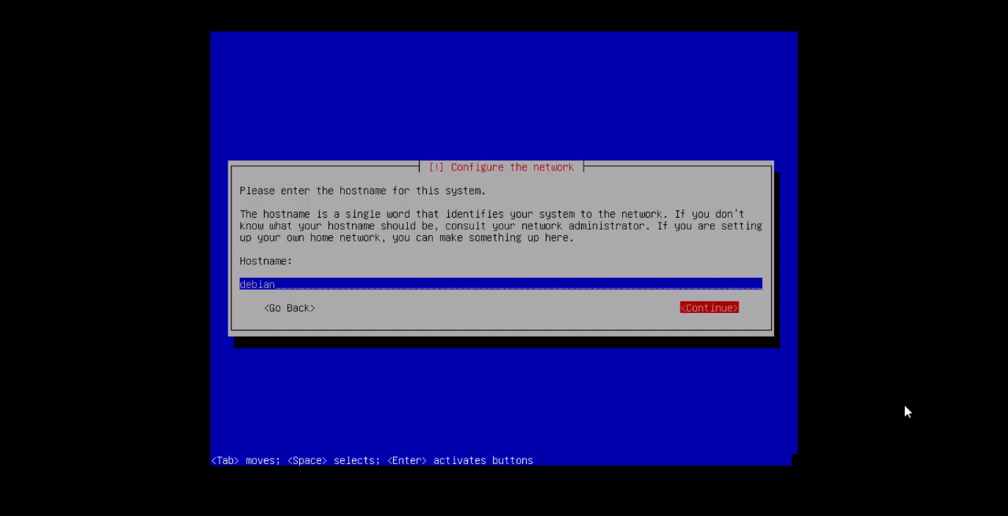
{"action": "left_click", "coordinate": [707, 308]}
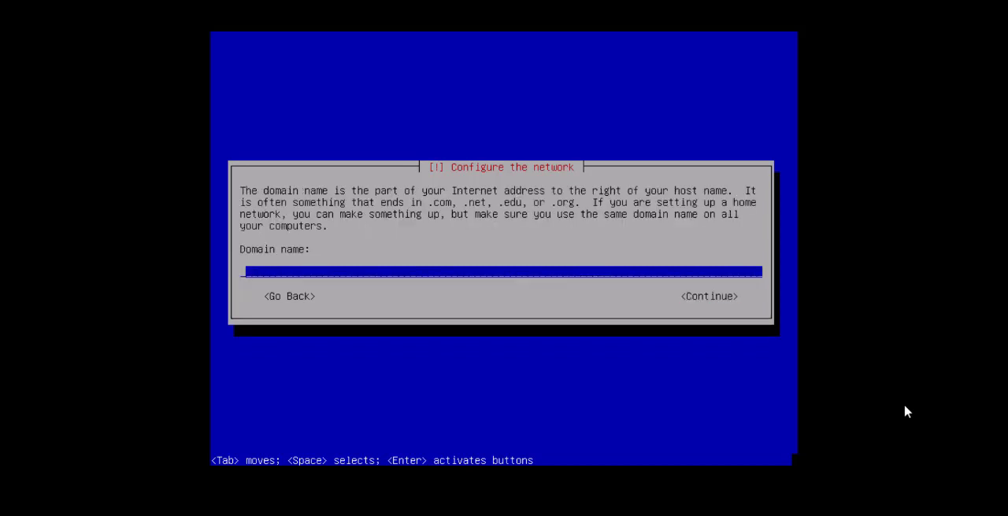
{"action": "type", "text": "onecore"}
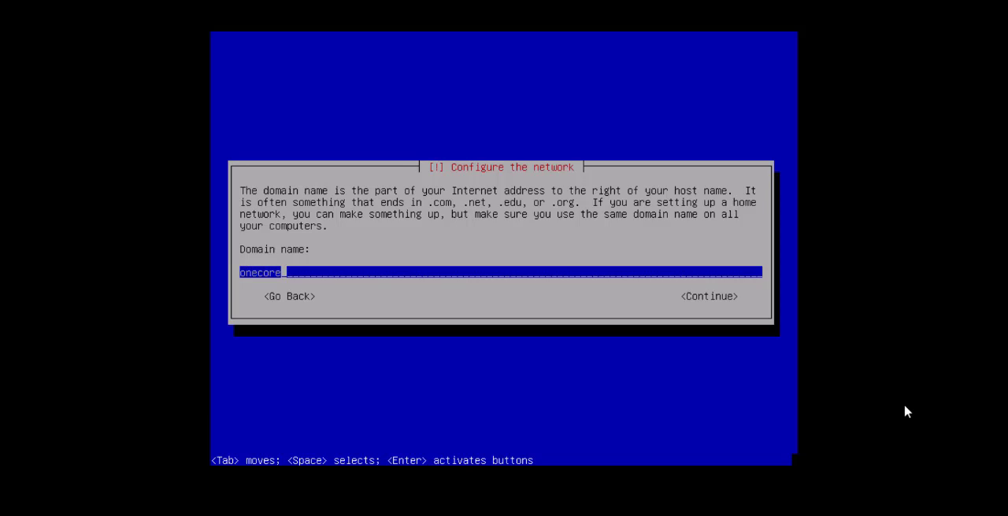
{"action": "type", "text": ".net"}
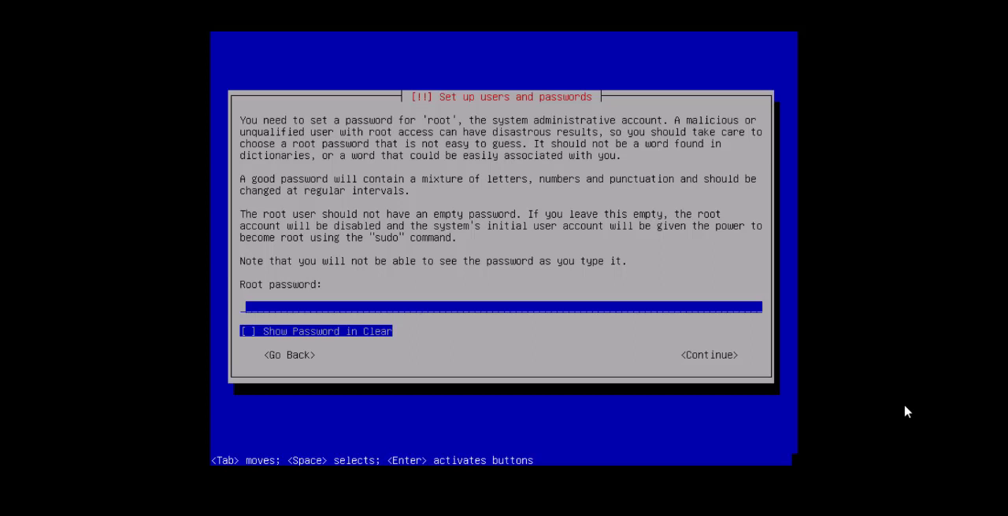
Step: Set the root password and create user 'mahesh' with its own password
{"action": "type", "text": "***"}
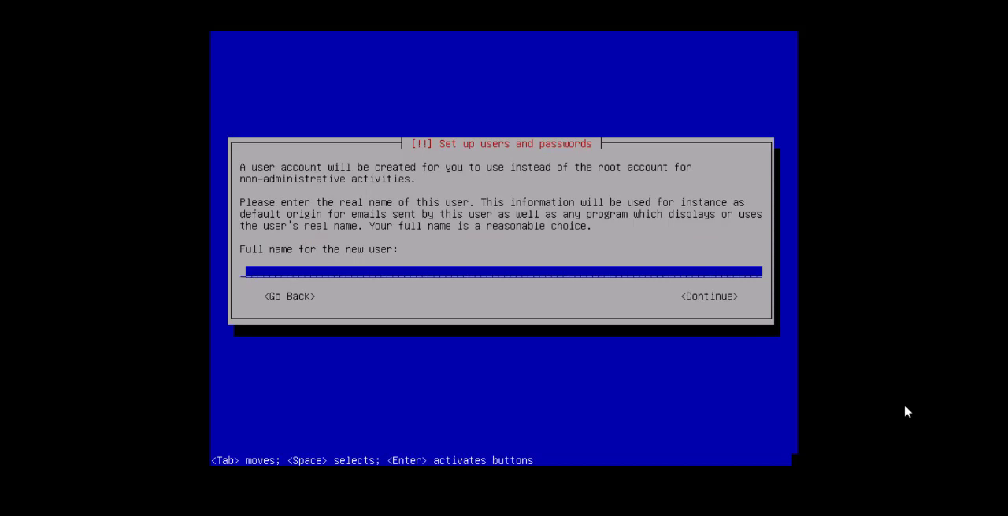
{"action": "type", "text": "n"}
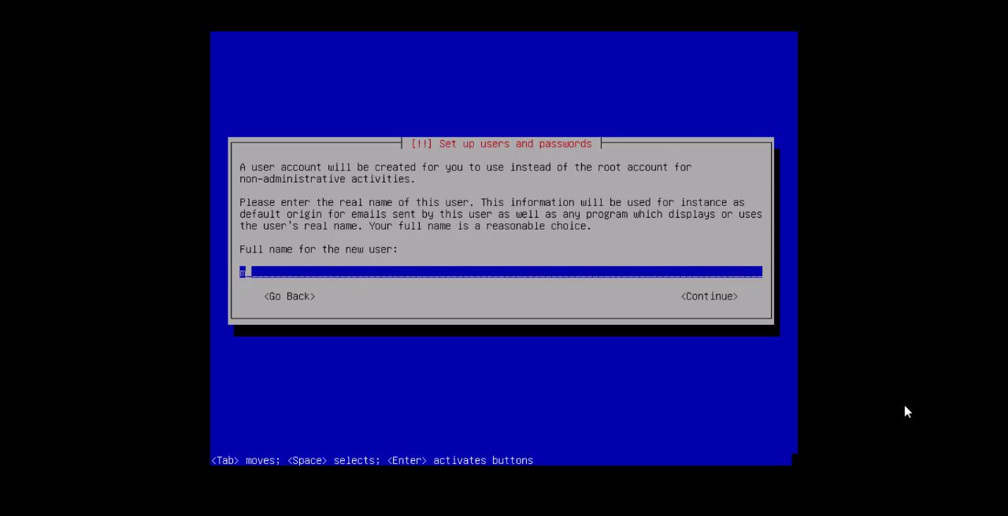
{"action": "type", "text": "mahesh"}
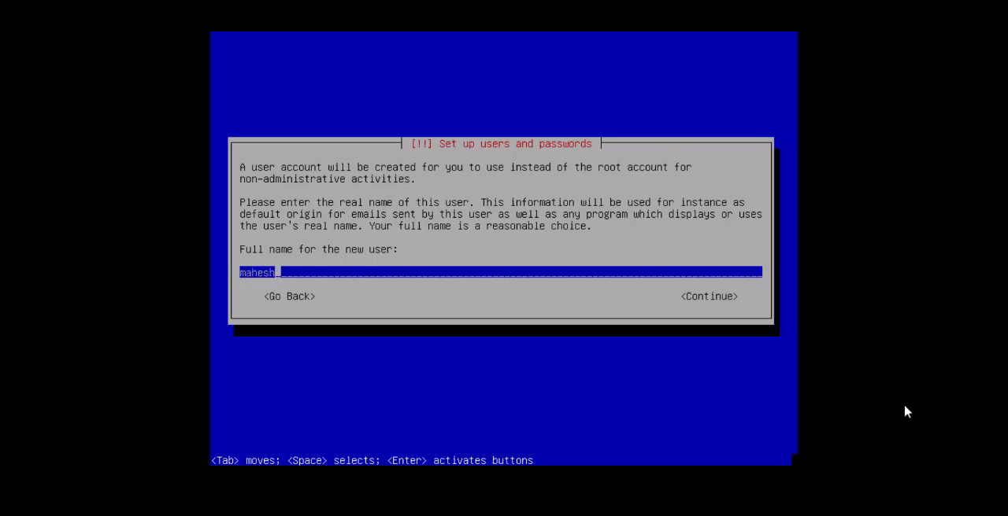
{"action": "key", "text": "Tab"}
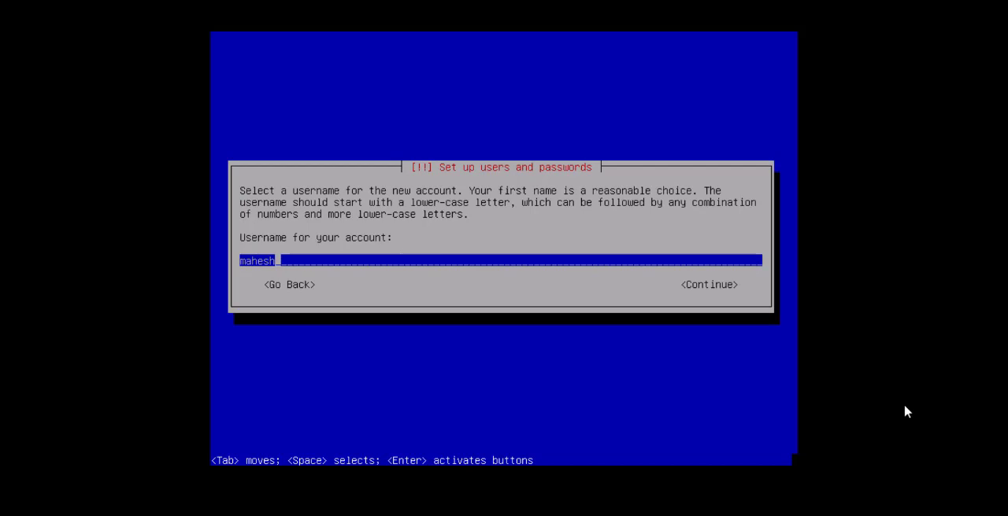
{"action": "key", "text": "Tab"}
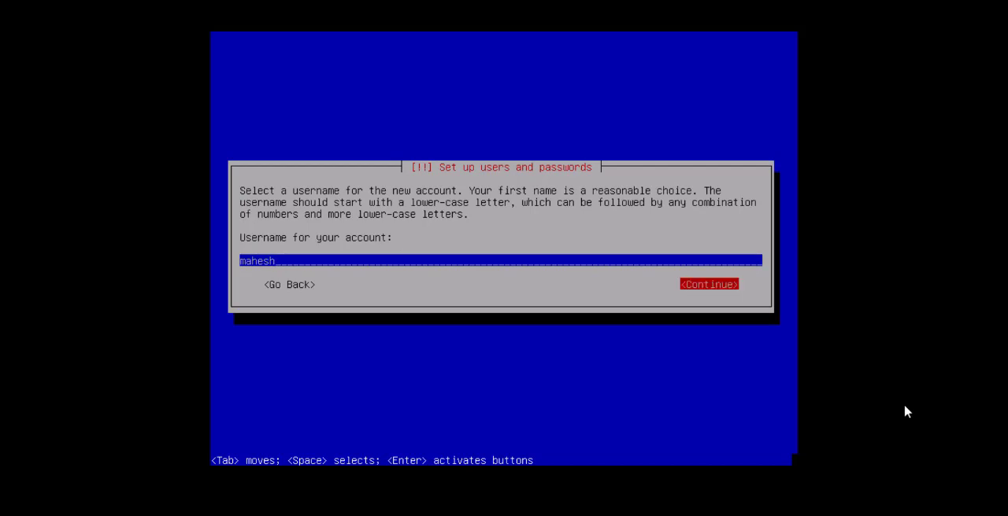
{"action": "left_click", "coordinate": [708, 285]}
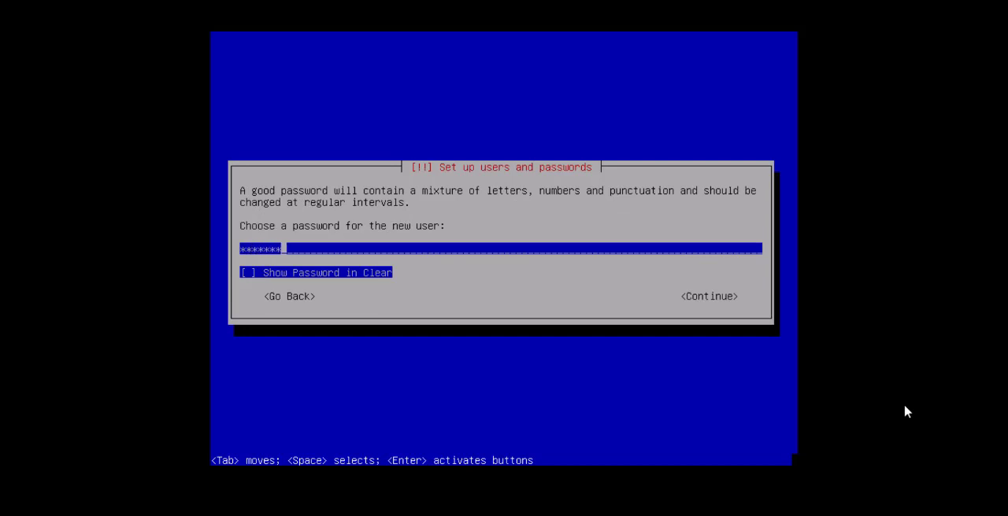
{"action": "left_click", "coordinate": [708, 296]}
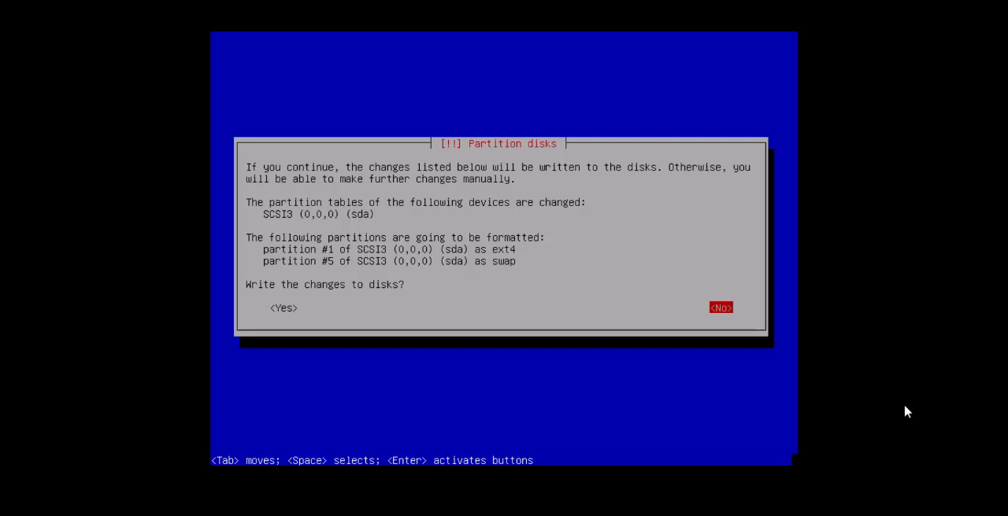
Step: Confirm writing the ext4 and swap partitions to /dev/sda
{"action": "key", "text": "Tab"}
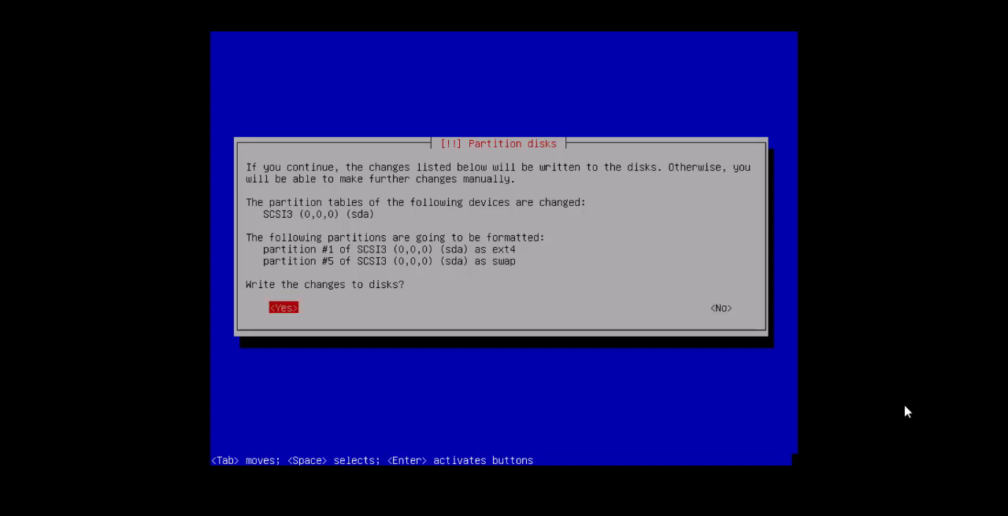
{"action": "left_click", "coordinate": [283, 307]}
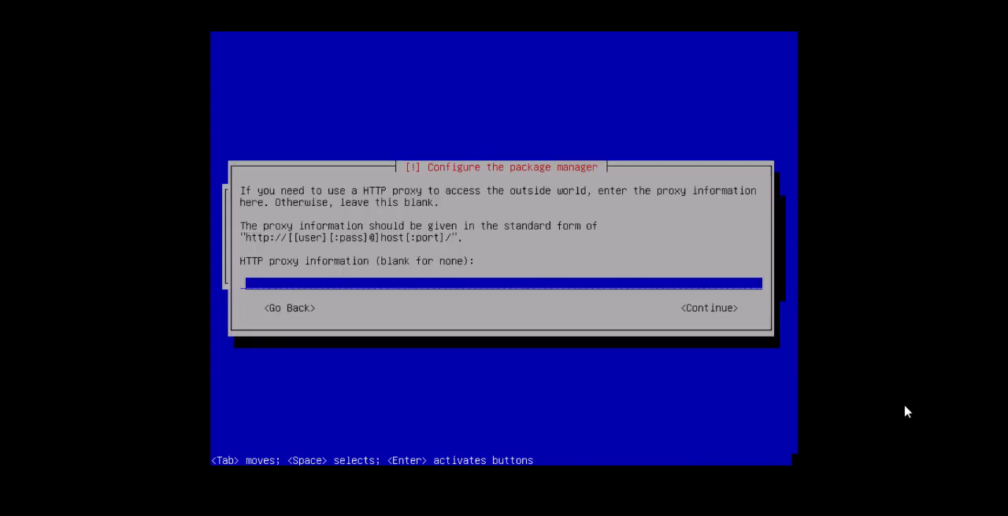
Step: Skip the HTTP proxy and keep Debian desktop, GNOME and standard utilities selected
{"action": "key", "text": "Tab"}
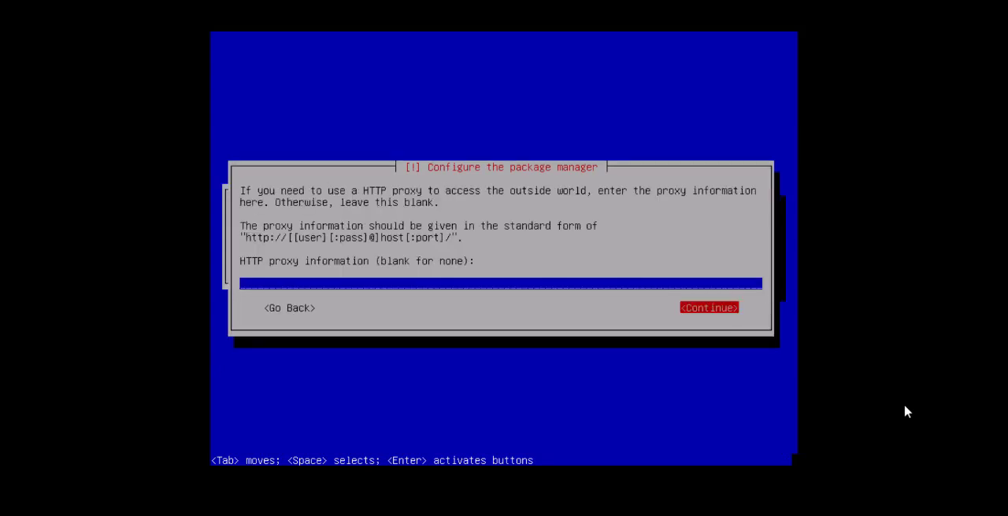
{"action": "left_click", "coordinate": [708, 308]}
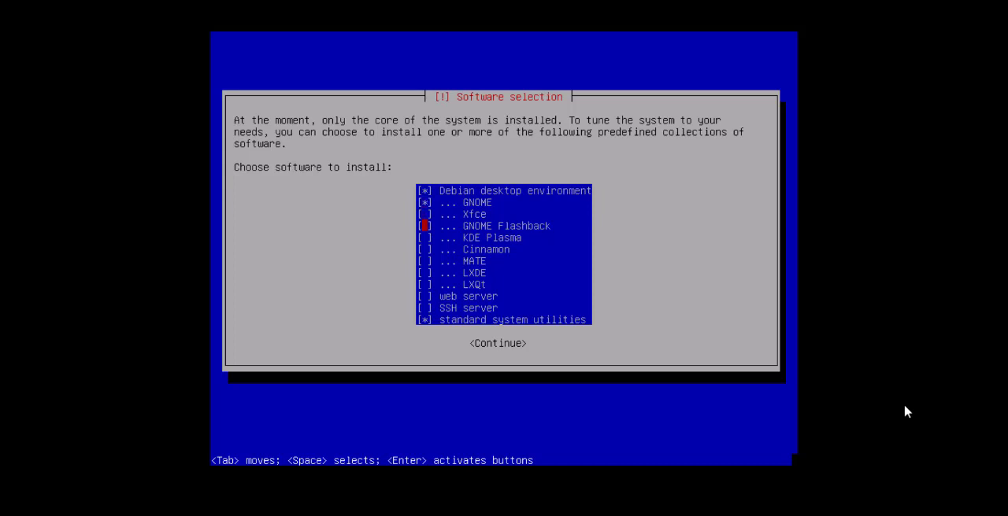
{"action": "key", "text": "Down"}
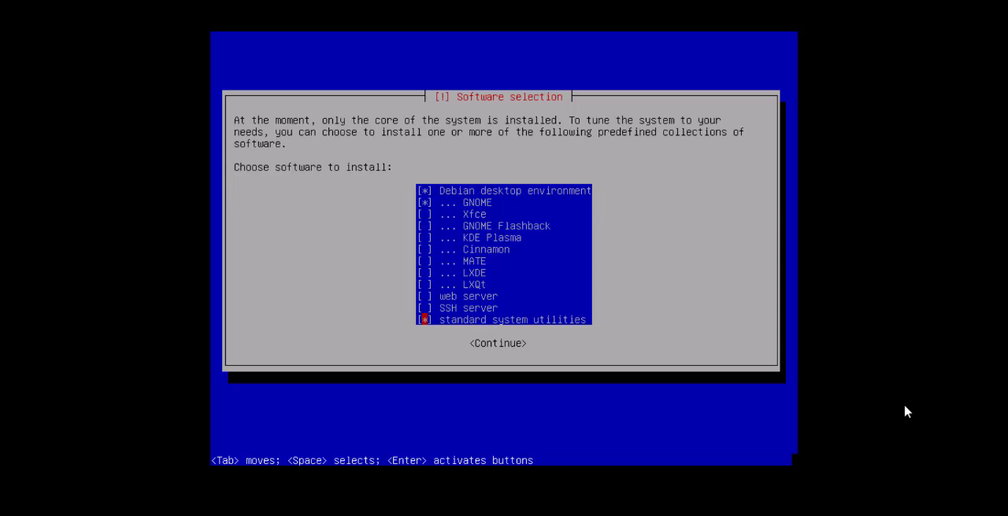
{"action": "left_click", "coordinate": [497, 342]}
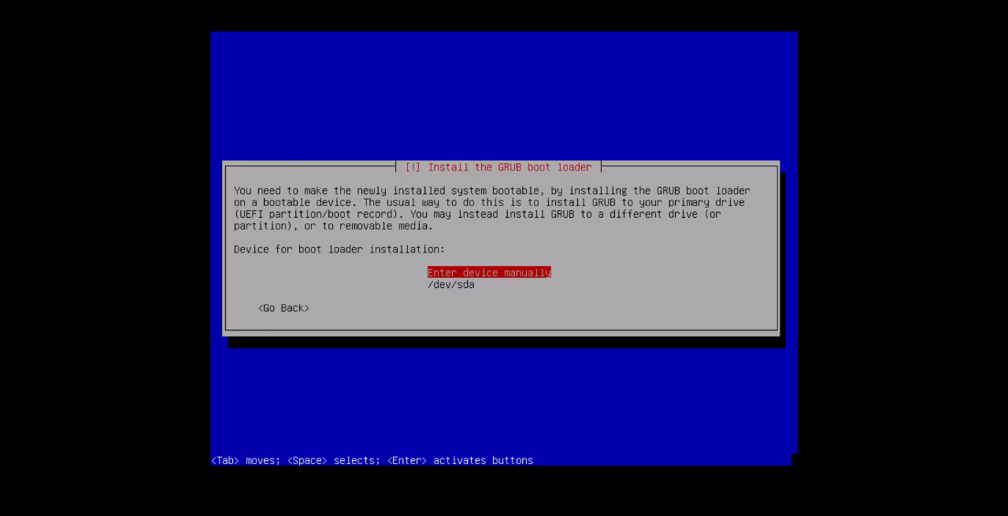
Step: Install GRUB onto /dev/sda and confirm the Installation complete screen
{"action": "key", "text": "Down"}
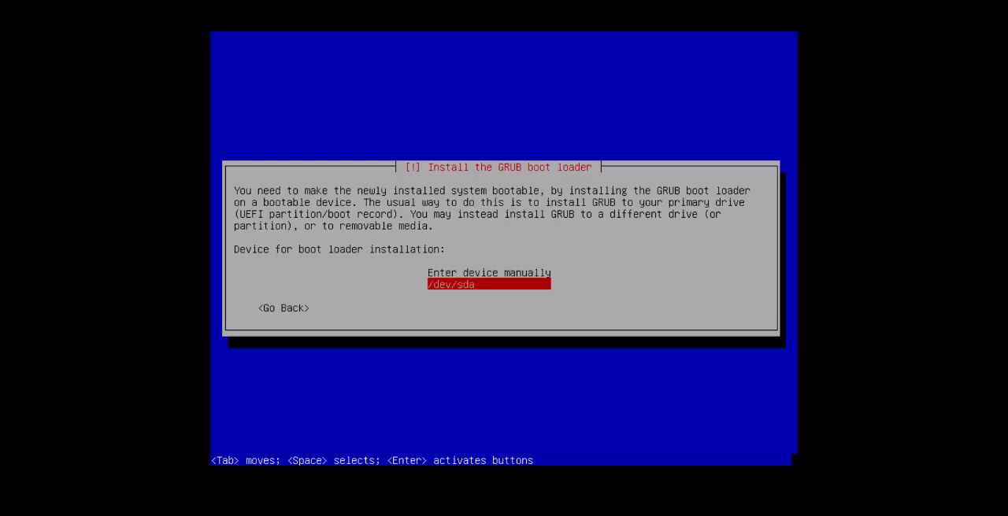
{"action": "key", "text": "Enter"}
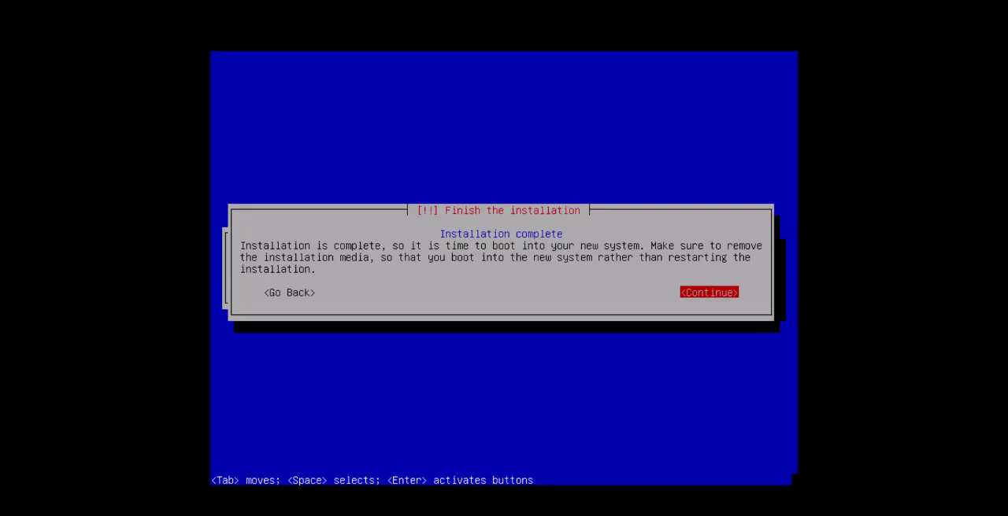
{"action": "left_click", "coordinate": [708, 292]}
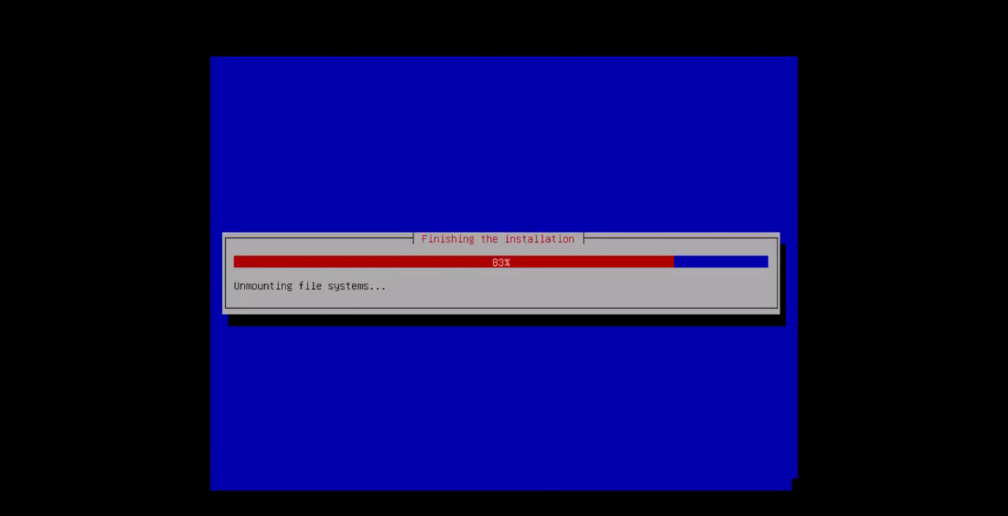